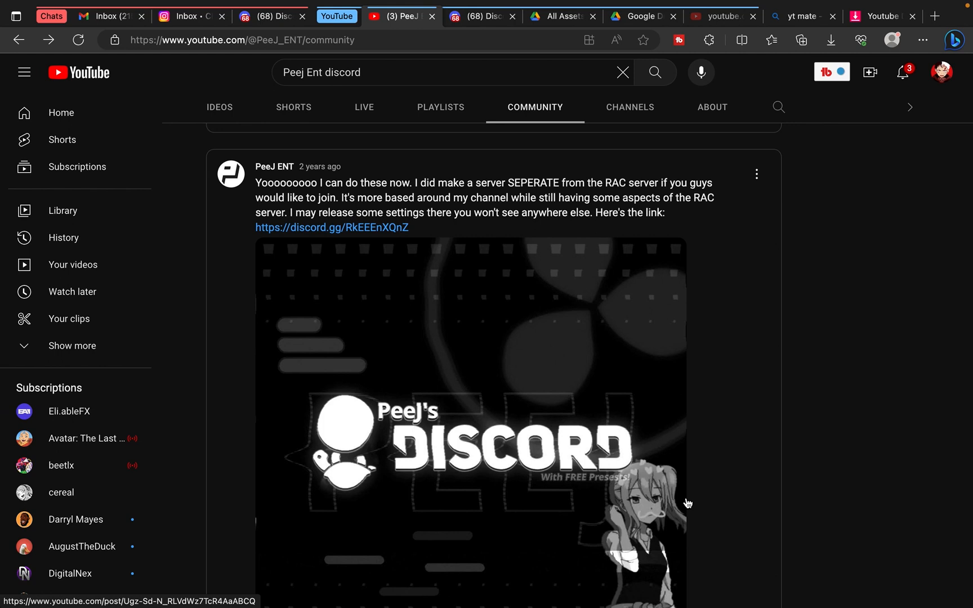
{"action": "mouse_move", "coordinate": [229, 260]}
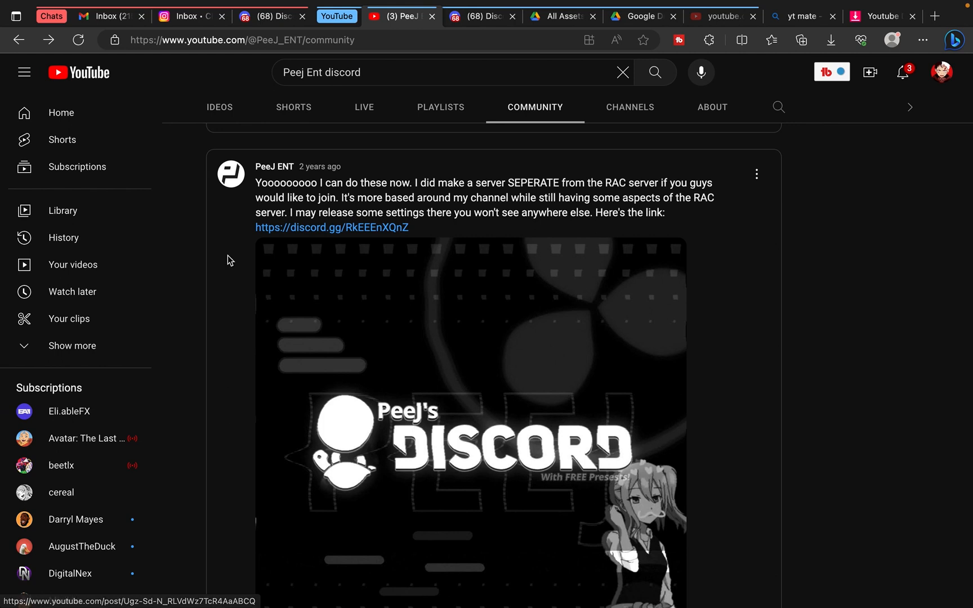
{"action": "mouse_move", "coordinate": [293, 172]}
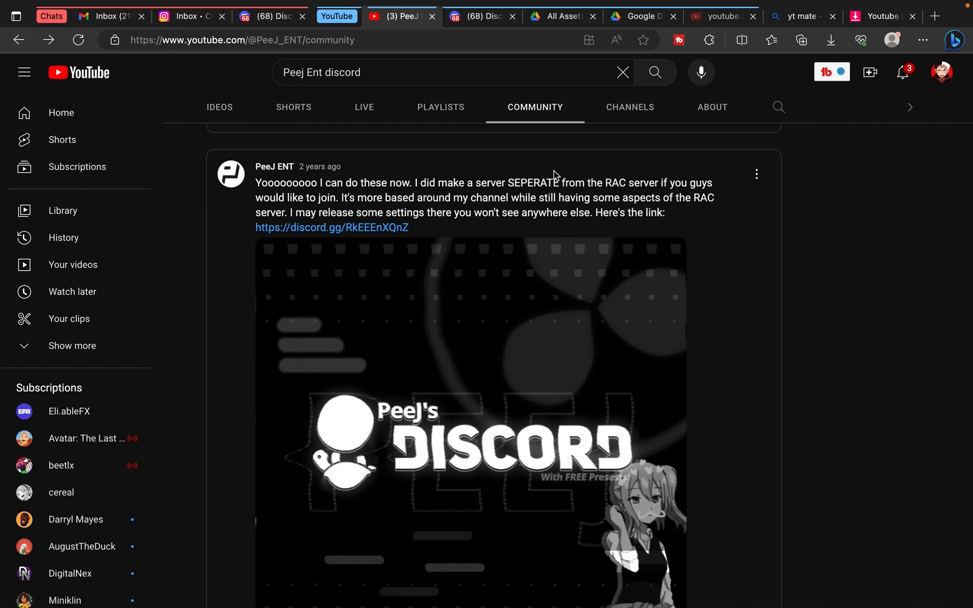
{"action": "mouse_move", "coordinate": [679, 194]}
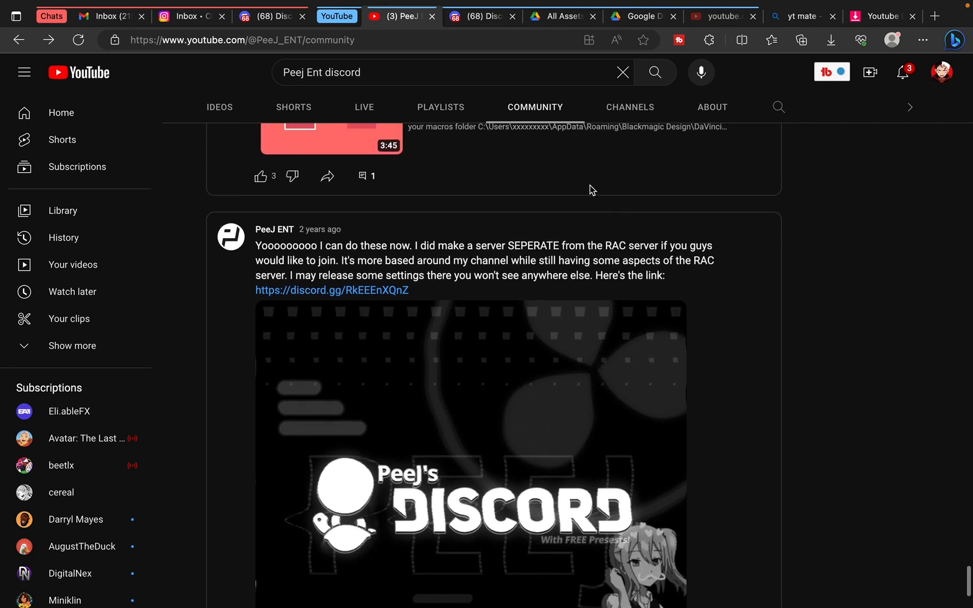
{"action": "mouse_move", "coordinate": [409, 238]}
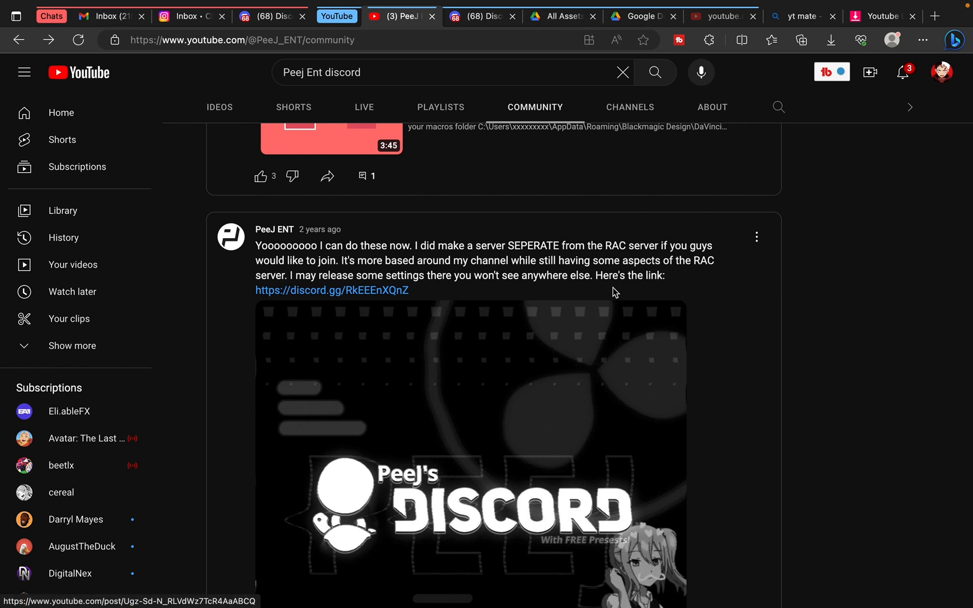
{"action": "mouse_move", "coordinate": [661, 175]}
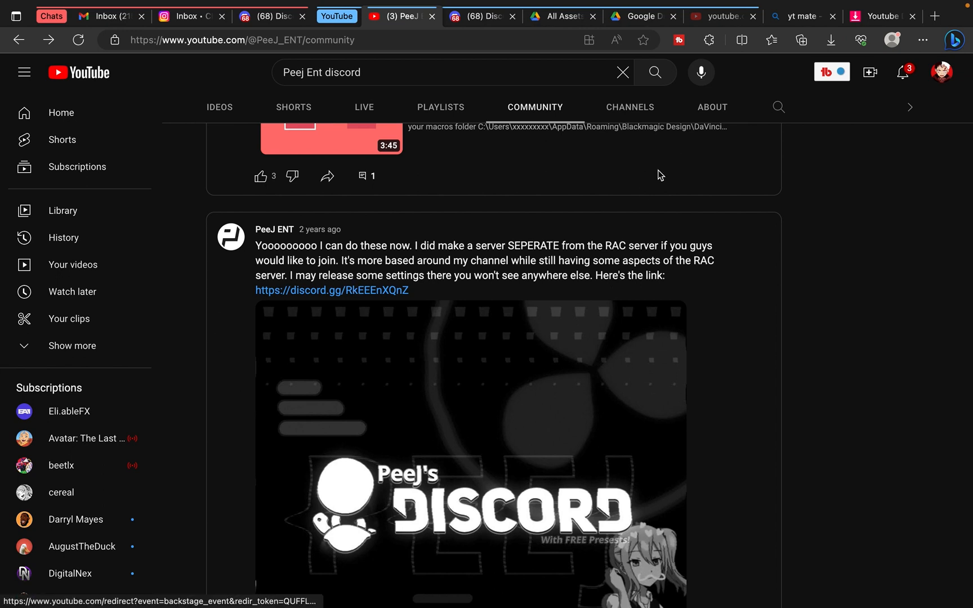
Scroll the PeeJ ENT Community tab down to the post with the discord.gg invite link
{"action": "scroll", "scroll_direction": "down", "scroll_amount": 3}
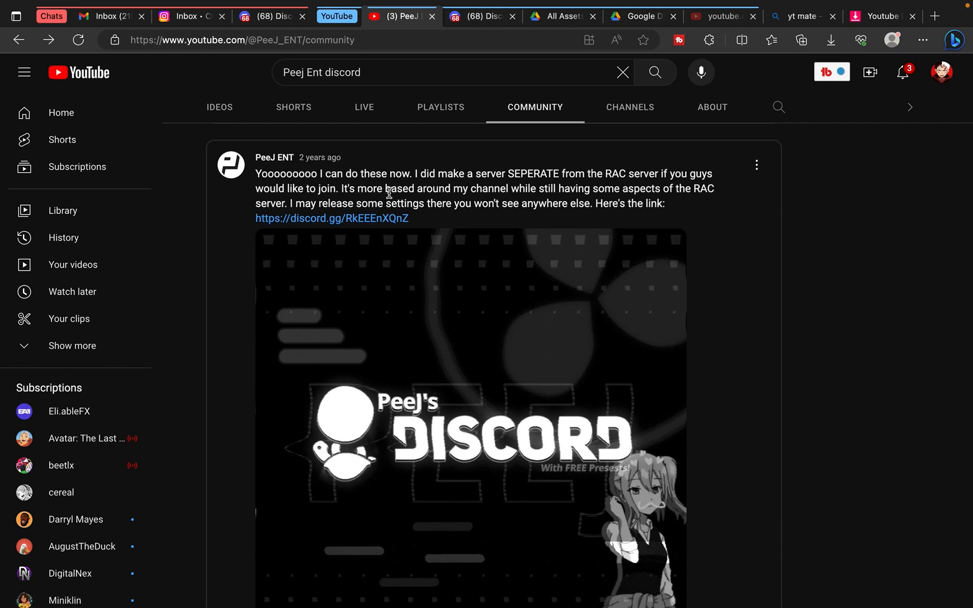
{"action": "mouse_move", "coordinate": [351, 224]}
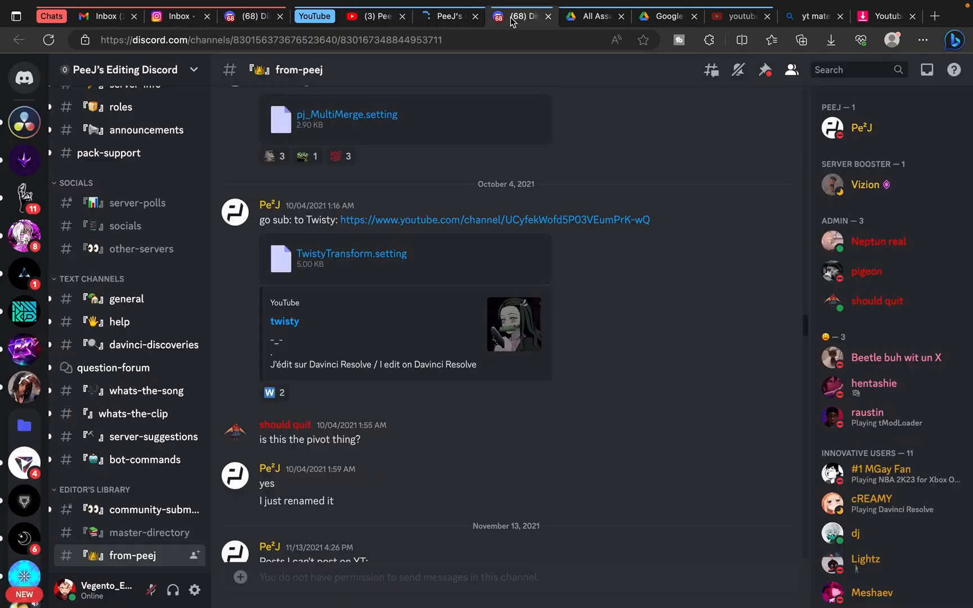
Join PeeJ's Editing Discord via the invite and land in its from-peej channel
{"action": "left_click", "coordinate": [444, 15]}
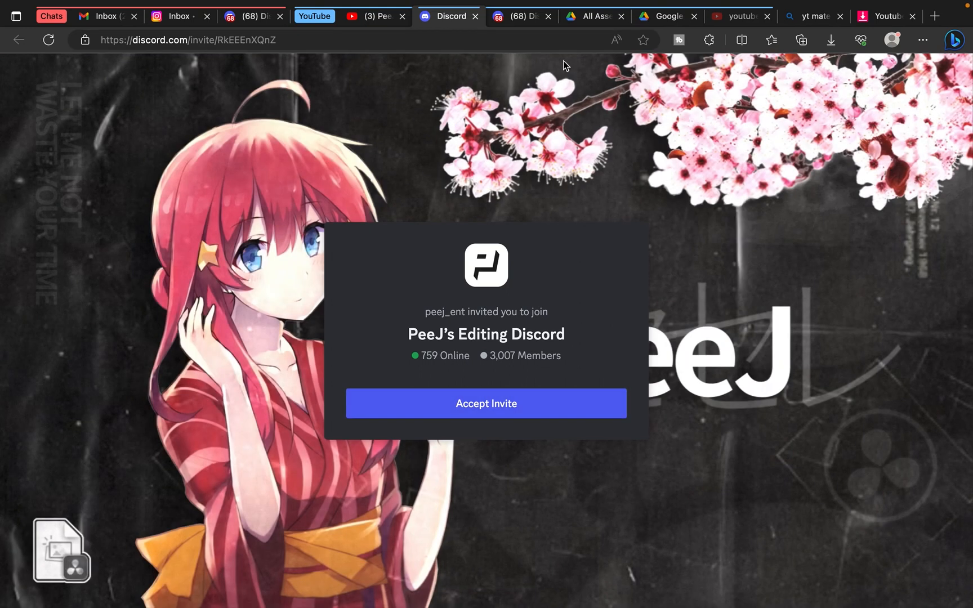
{"action": "left_click", "coordinate": [485, 403]}
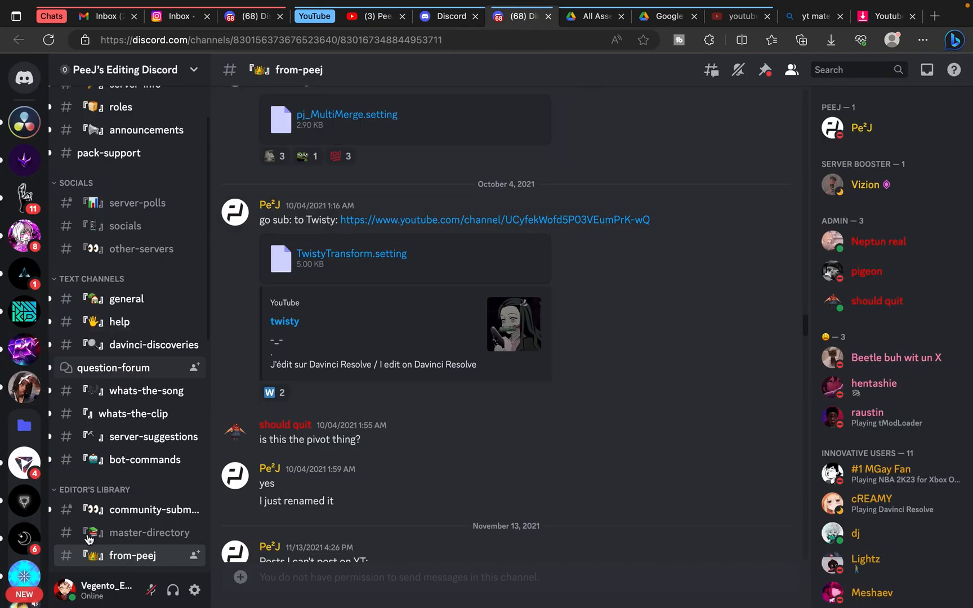
Scroll the from-peej channel to locate the TwistyTransform.setting attachment among the shared files
{"action": "scroll", "scroll_direction": "down", "scroll_amount": 3}
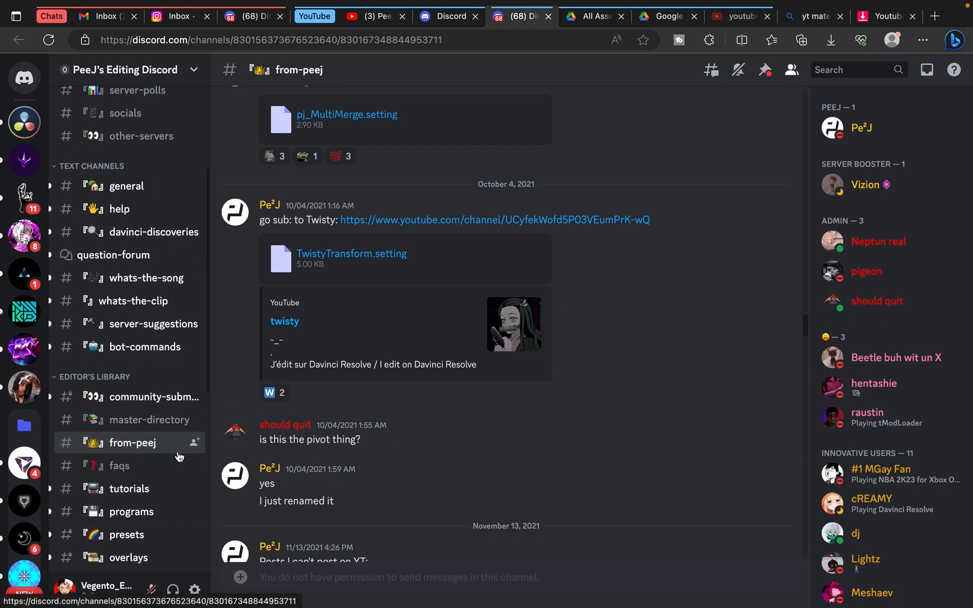
{"action": "mouse_move", "coordinate": [503, 225]}
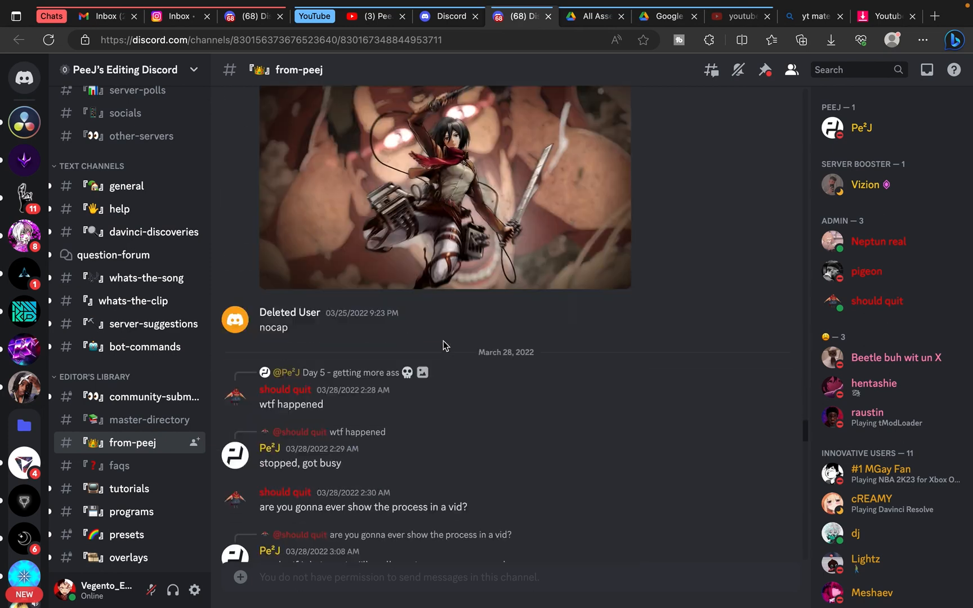
{"action": "scroll", "scroll_direction": "down", "scroll_amount": 3}
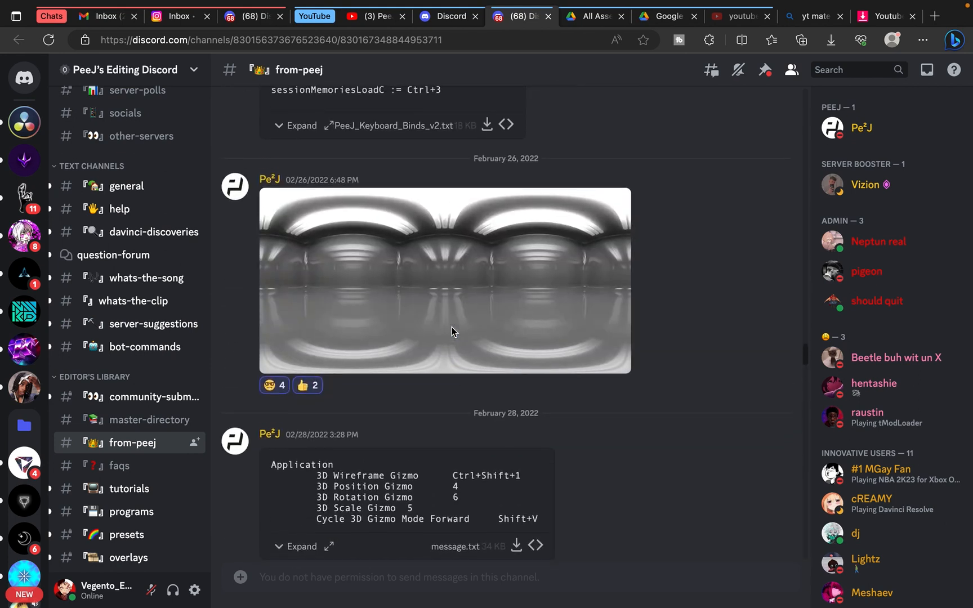
{"action": "scroll", "scroll_direction": "up", "scroll_amount": 3}
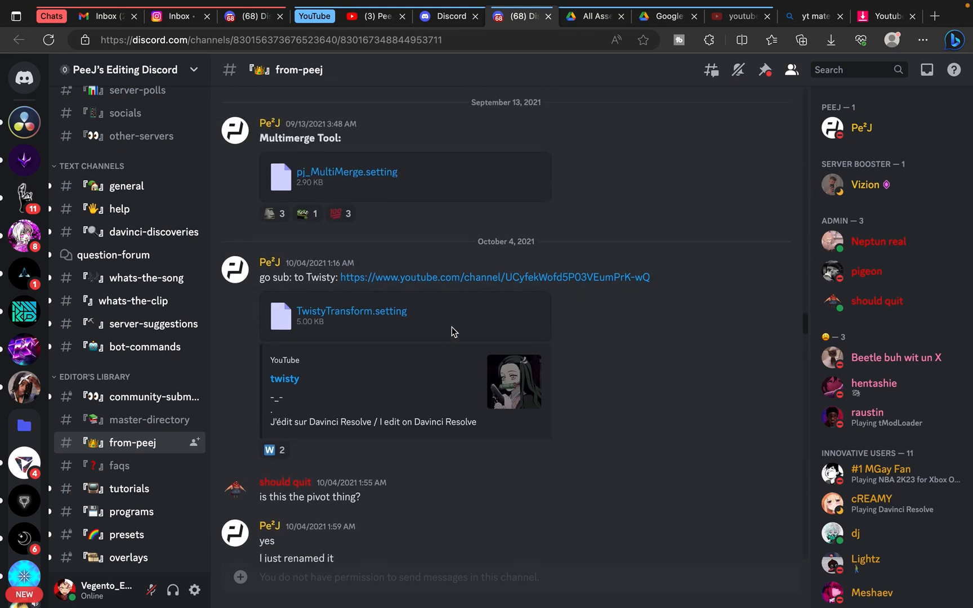
{"action": "mouse_move", "coordinate": [543, 301]}
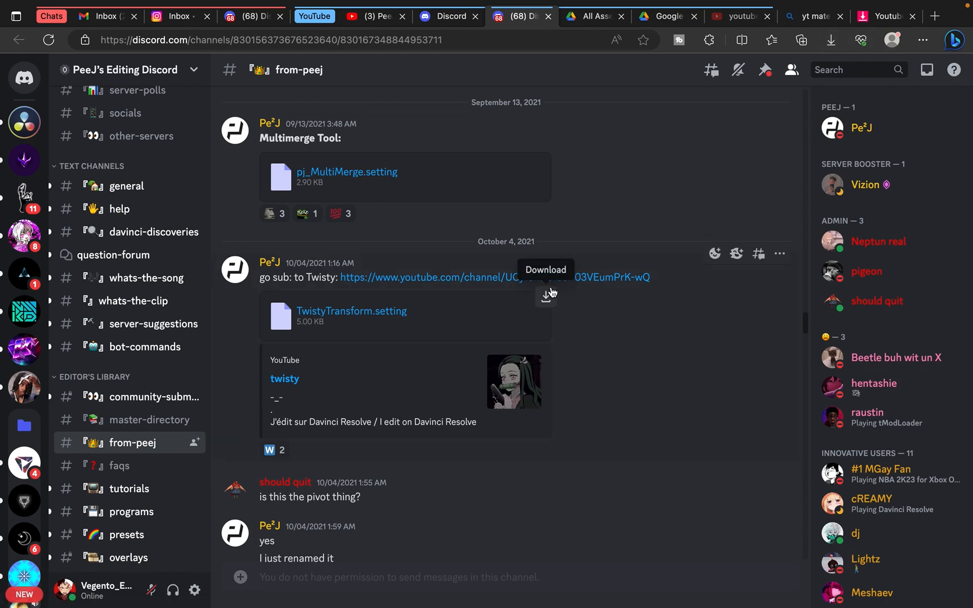
{"action": "mouse_move", "coordinate": [607, 166]}
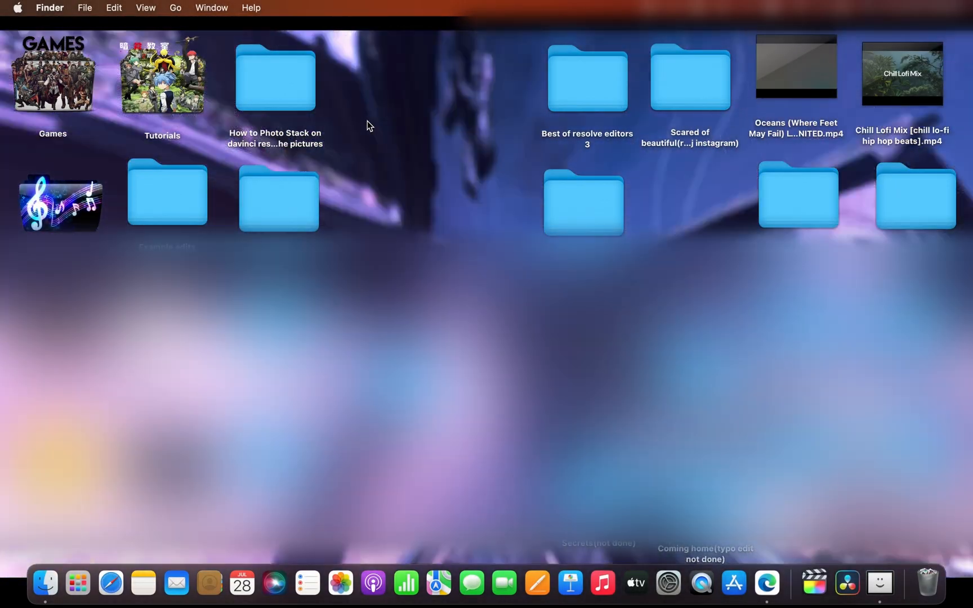
Enable Hard disks on the desktop in Finder Settings and select the Macintosh HD icon
{"action": "left_click", "coordinate": [49, 8]}
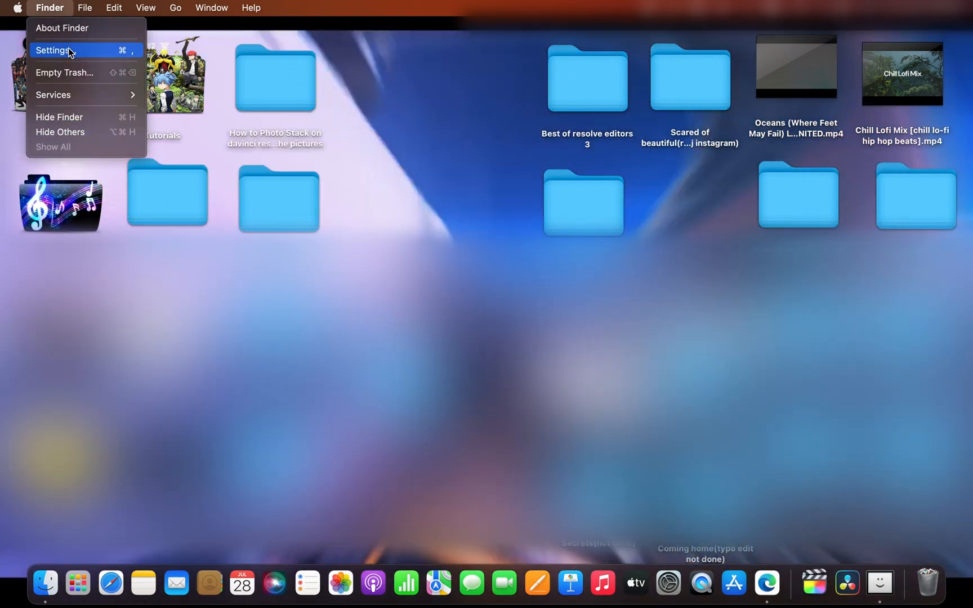
{"action": "left_click", "coordinate": [52, 51]}
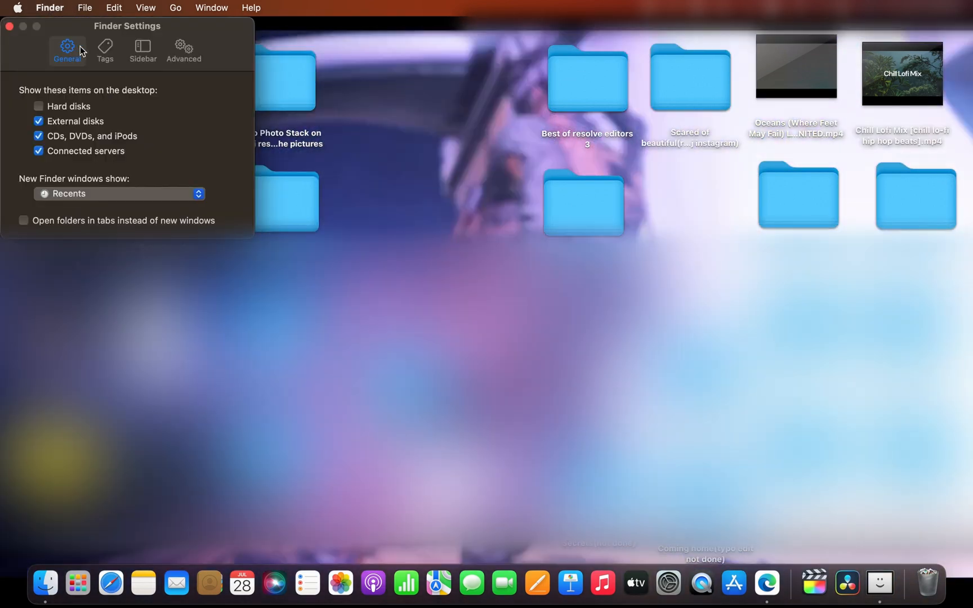
{"action": "left_click", "coordinate": [38, 106]}
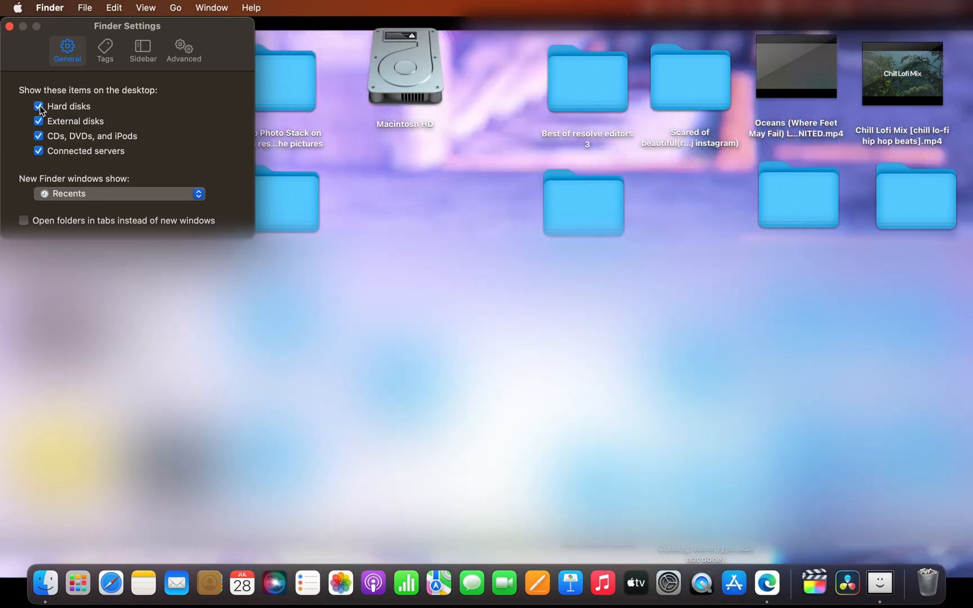
{"action": "left_click", "coordinate": [404, 69]}
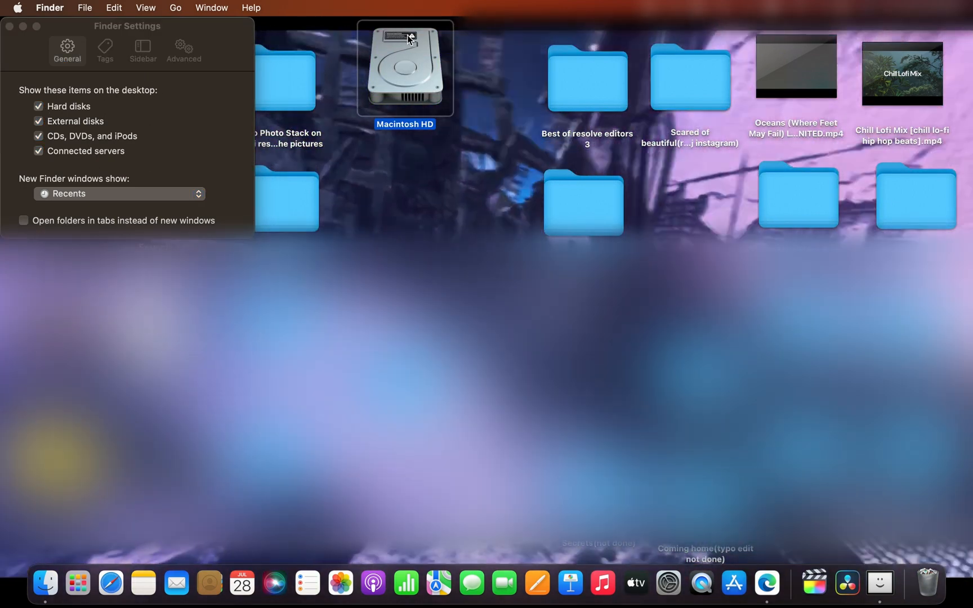
Navigate Macintosh HD > Library > Application Support > Blackmagic Design > Fusion > Macros and select TwistyTransform.setting
{"action": "double_click", "coordinate": [404, 68]}
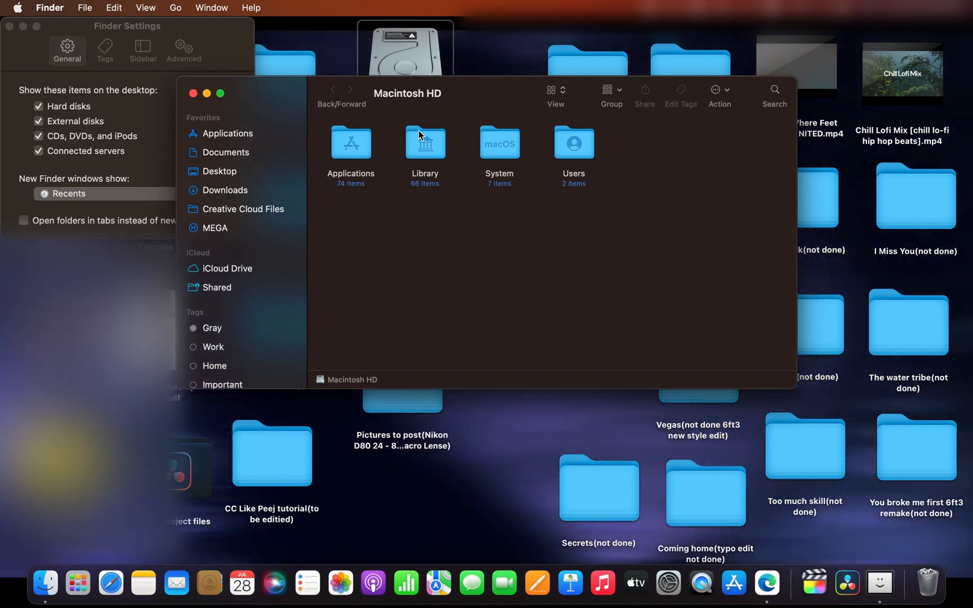
{"action": "double_click", "coordinate": [424, 143]}
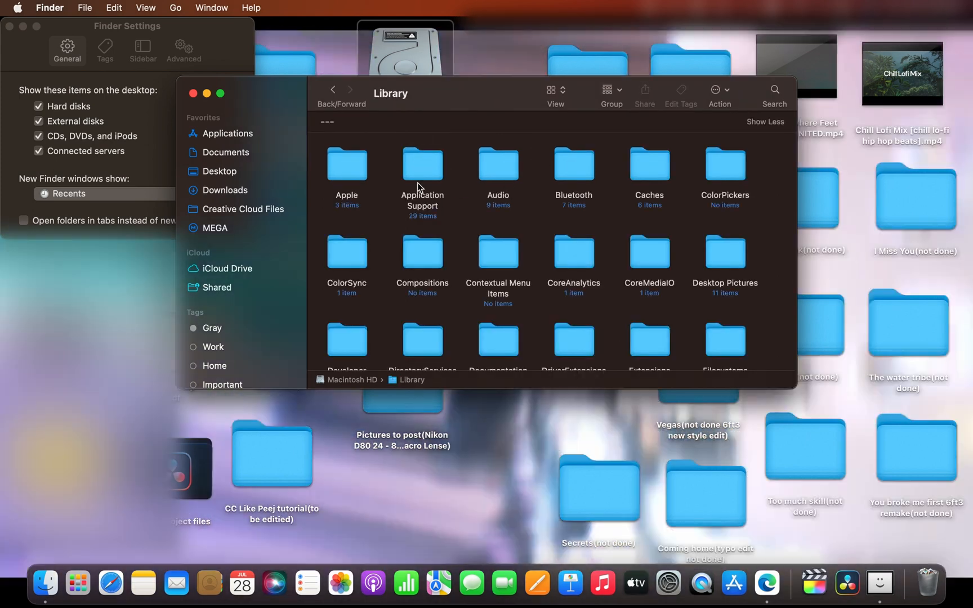
{"action": "double_click", "coordinate": [422, 164]}
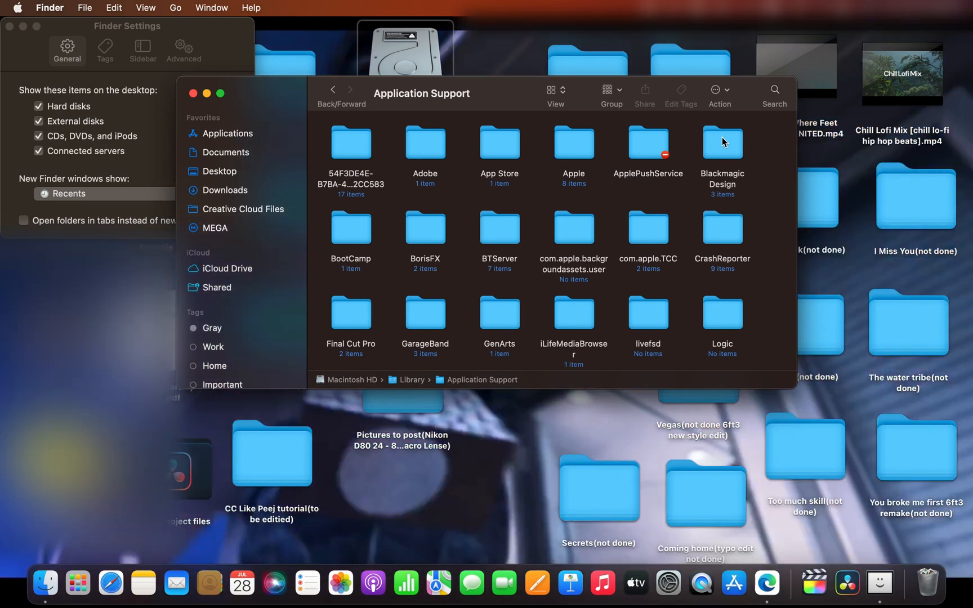
{"action": "double_click", "coordinate": [722, 143]}
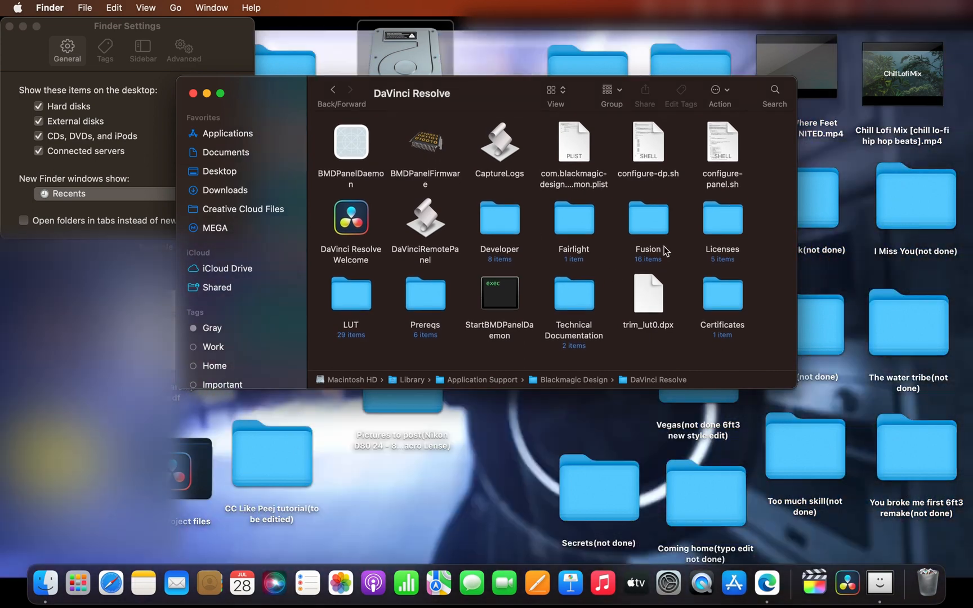
{"action": "double_click", "coordinate": [648, 218]}
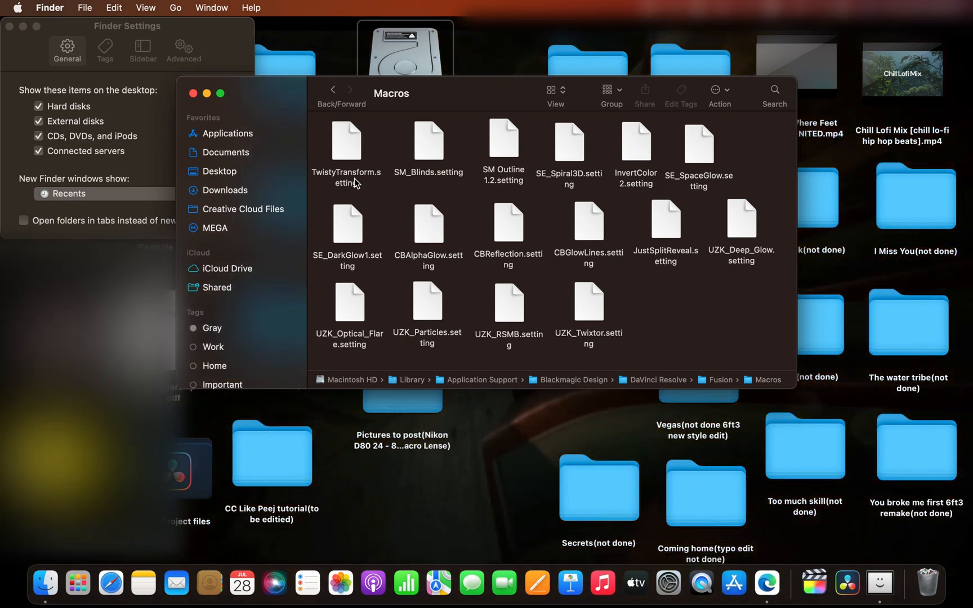
{"action": "left_click", "coordinate": [346, 140]}
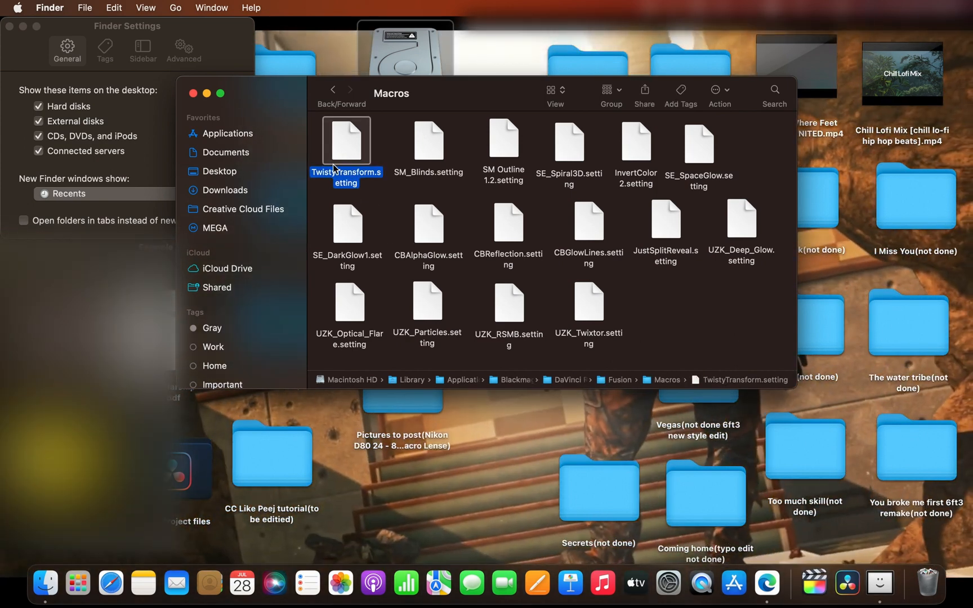